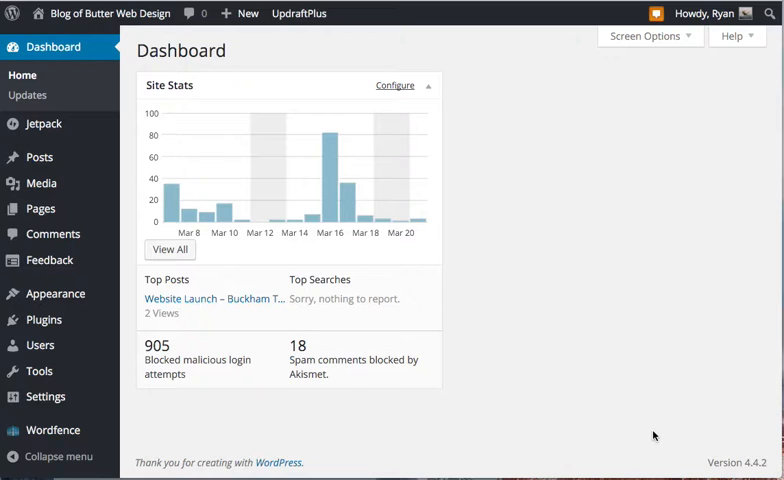
{"action": "mouse_move", "coordinate": [612, 432]}
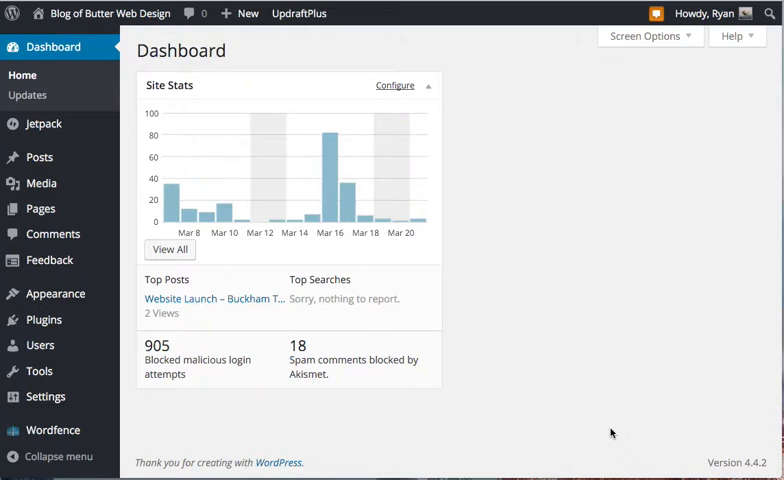
{"action": "mouse_move", "coordinate": [195, 181]}
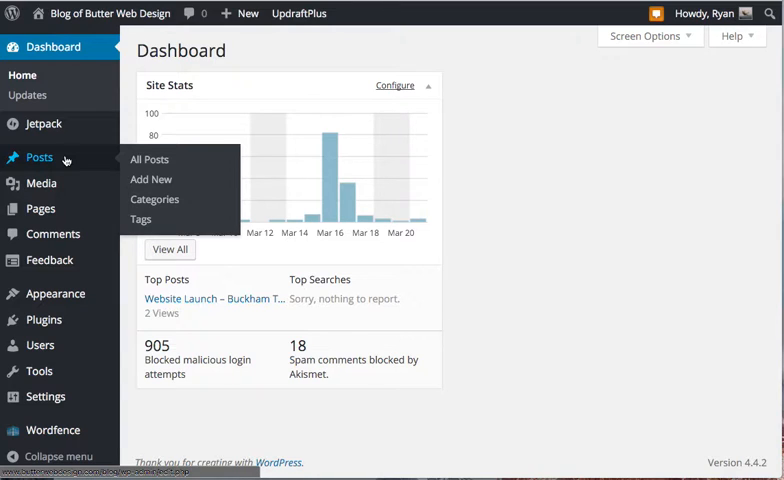
{"action": "mouse_move", "coordinate": [149, 159]}
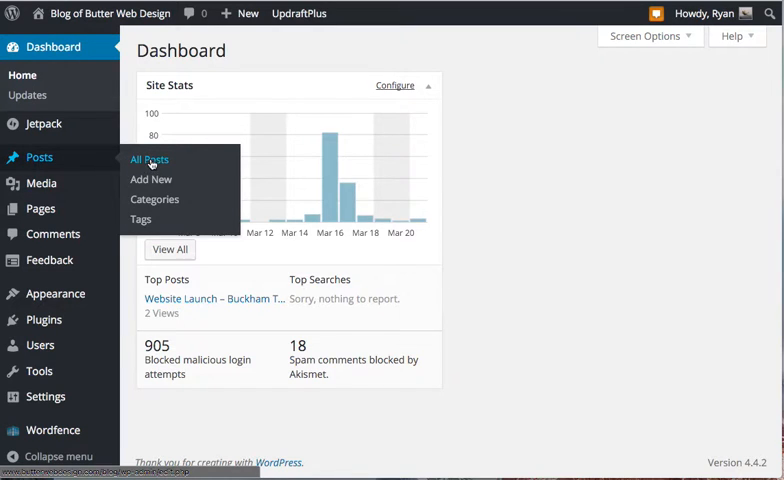
{"action": "mouse_move", "coordinate": [151, 179]}
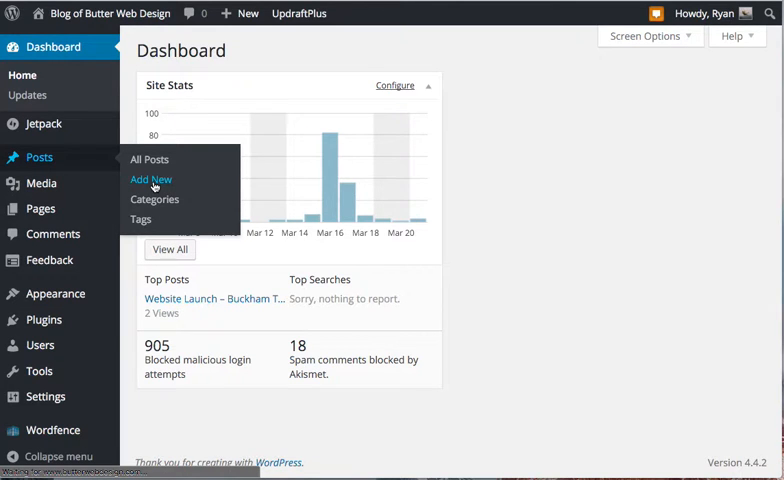
Add a new post titled 'How To Write Your First Blog Post' with body text 'Content.'.
{"action": "left_click", "coordinate": [151, 179]}
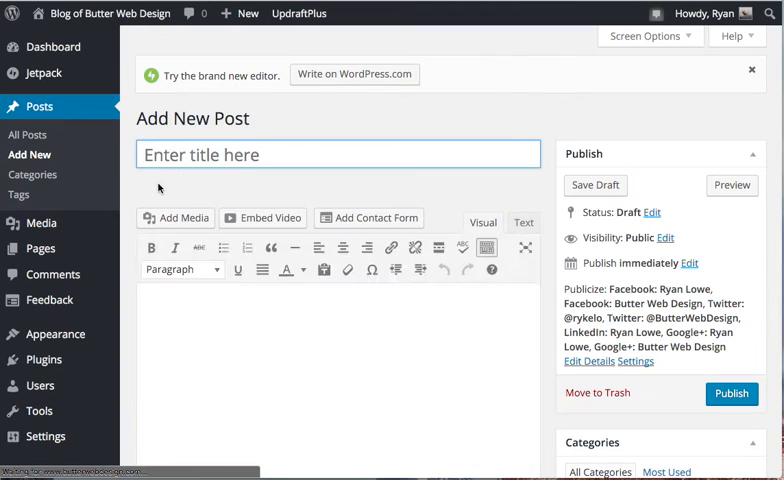
{"action": "type", "text": "How To Write Your First Blog Post"}
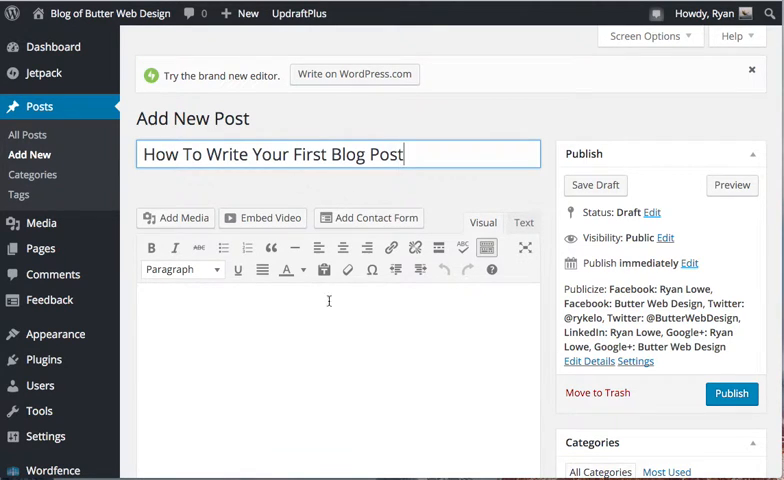
{"action": "type", "text": "c"}
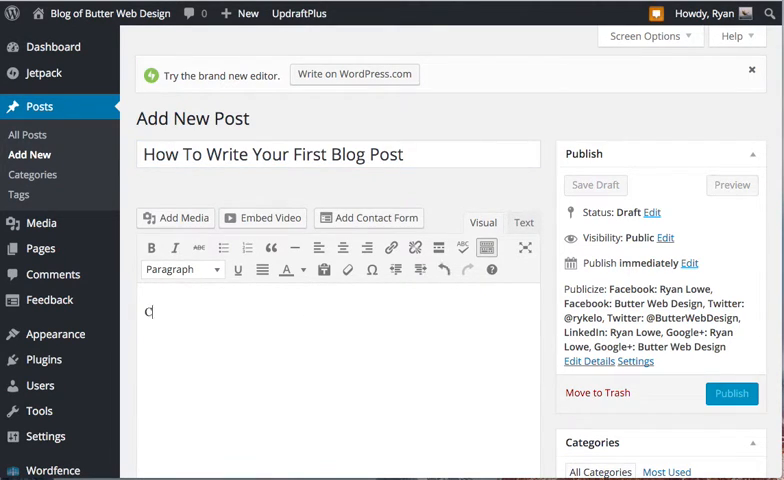
{"action": "type", "text": "ontent"}
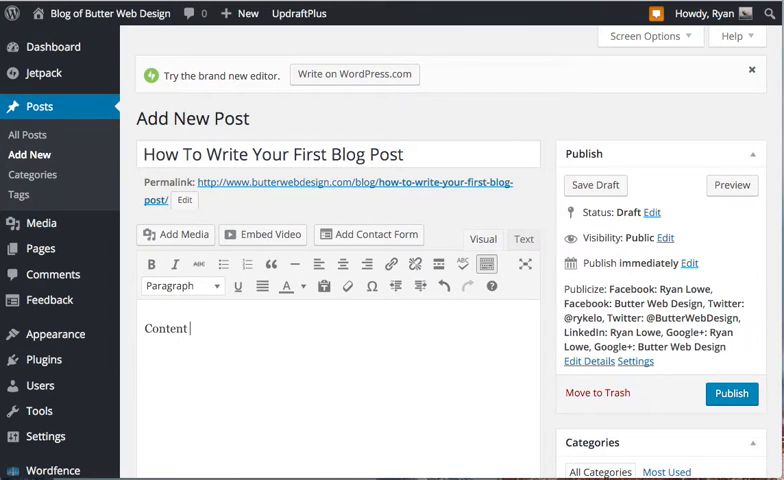
{"action": "mouse_move", "coordinate": [248, 391]}
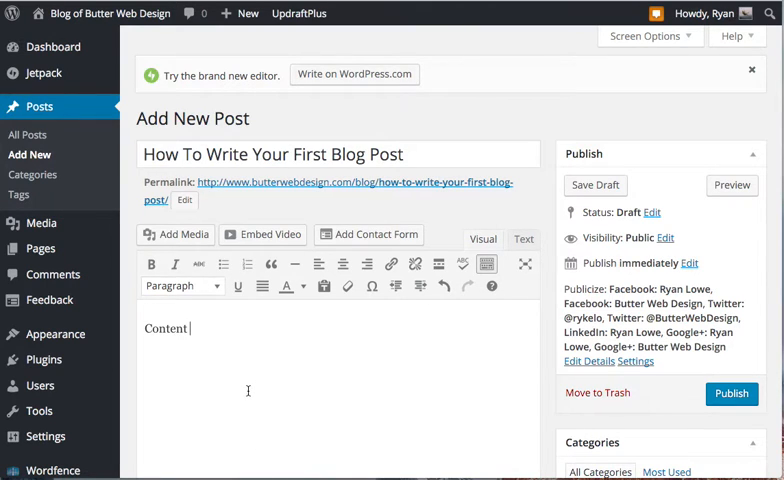
{"action": "type", "text": "."}
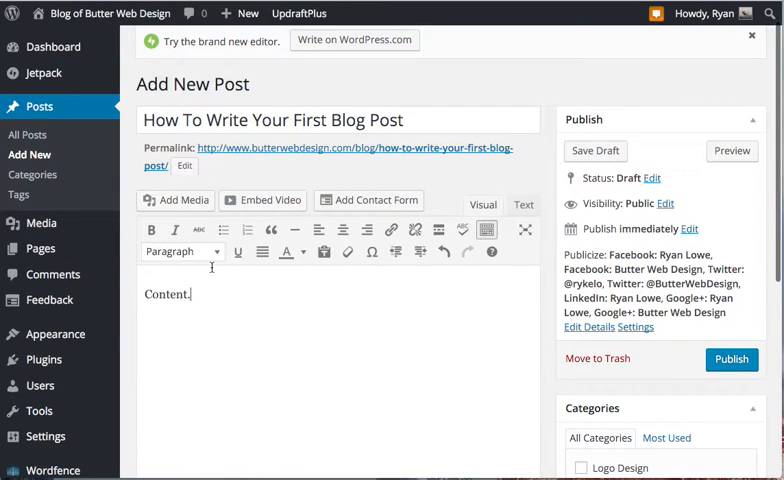
{"action": "mouse_move", "coordinate": [183, 204]}
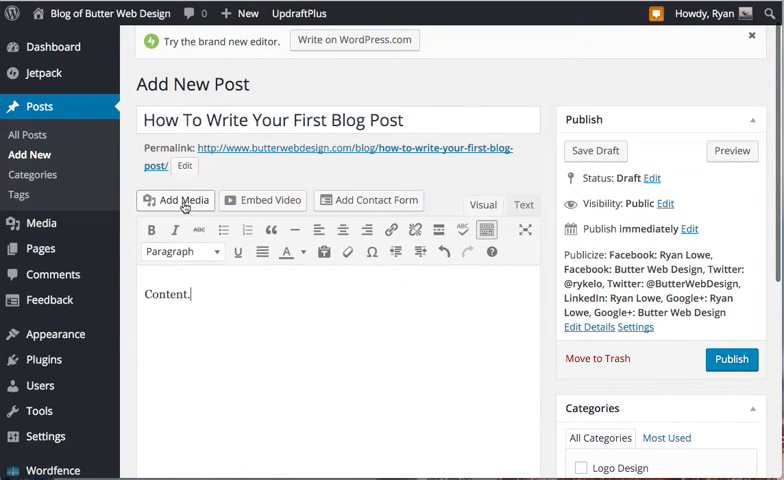
{"action": "mouse_move", "coordinate": [147, 296]}
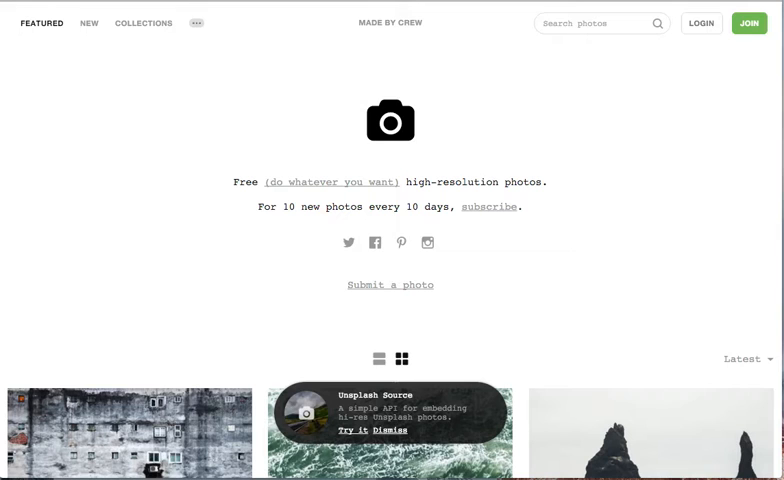
{"action": "mouse_move", "coordinate": [200, 162]}
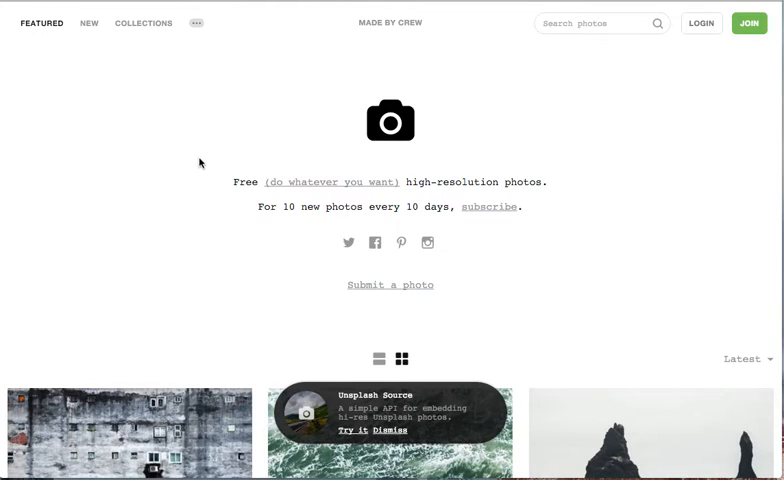
Browse the Featured grid and open Joanna Kosinska's photo of string-tied letters and a pen.
{"action": "scroll", "scroll_direction": "down", "scroll_amount": 3}
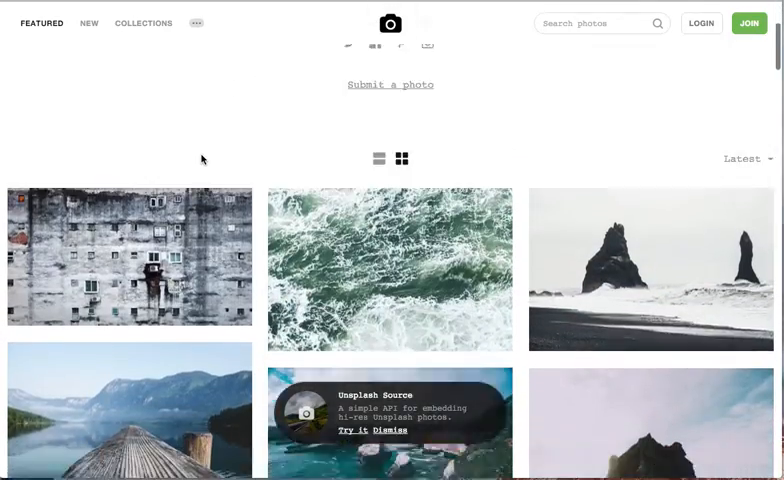
{"action": "scroll", "scroll_direction": "down", "scroll_amount": 3}
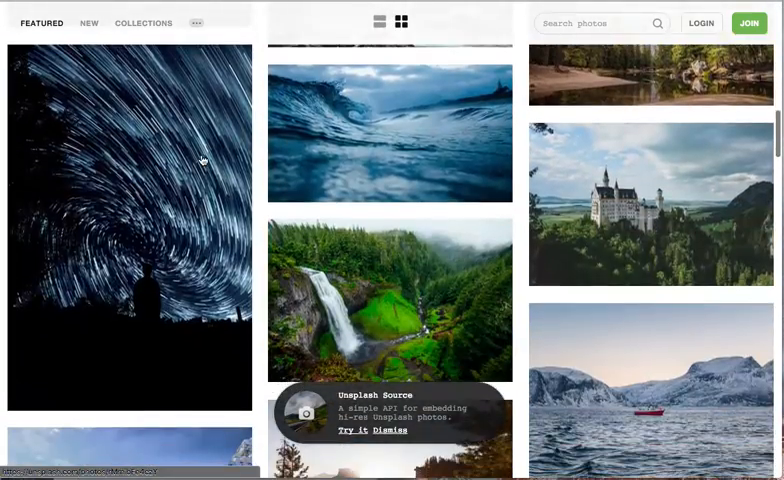
{"action": "scroll", "scroll_direction": "down", "scroll_amount": 3}
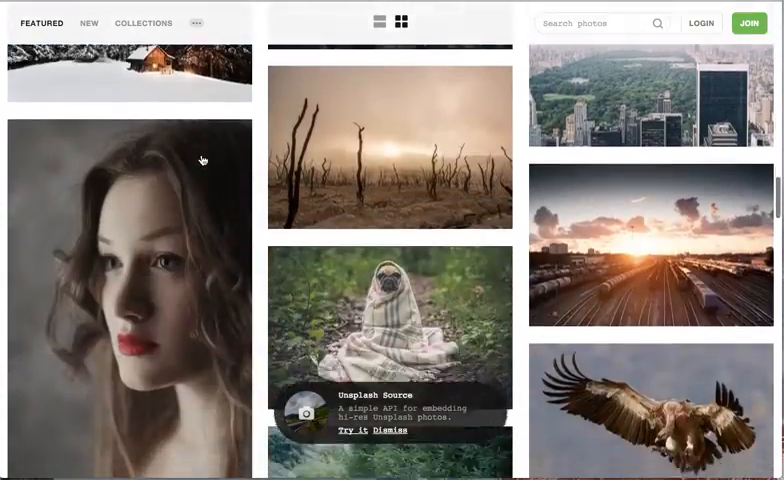
{"action": "scroll", "scroll_direction": "down", "scroll_amount": 3}
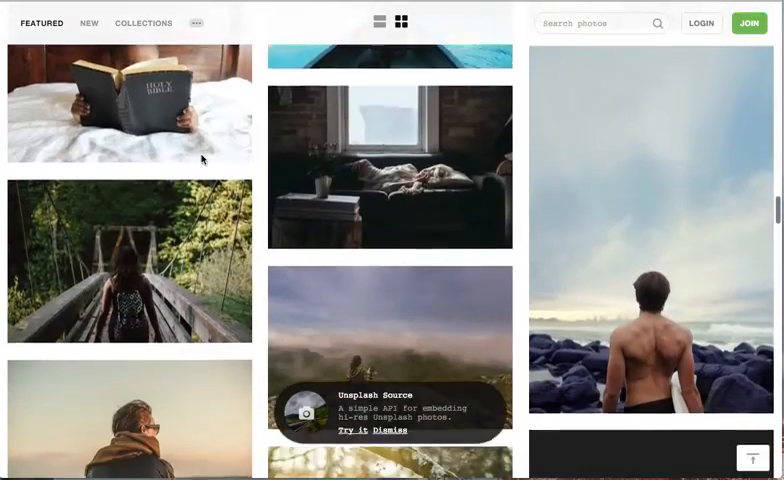
{"action": "scroll", "scroll_direction": "down", "scroll_amount": 3}
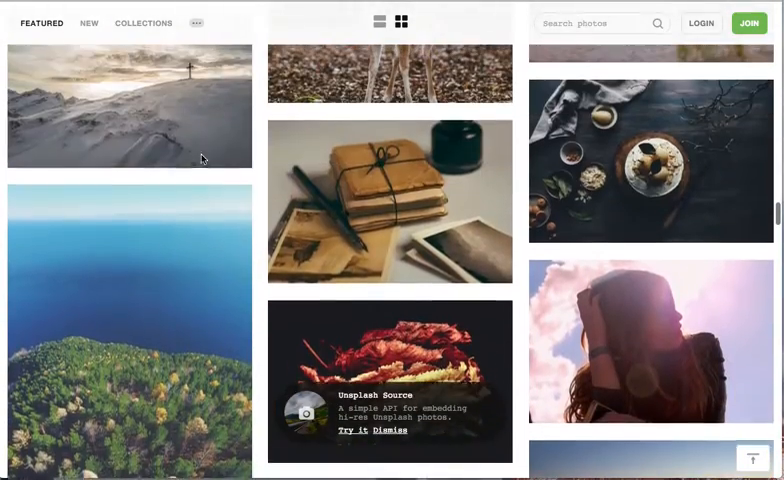
{"action": "left_click", "coordinate": [389, 201]}
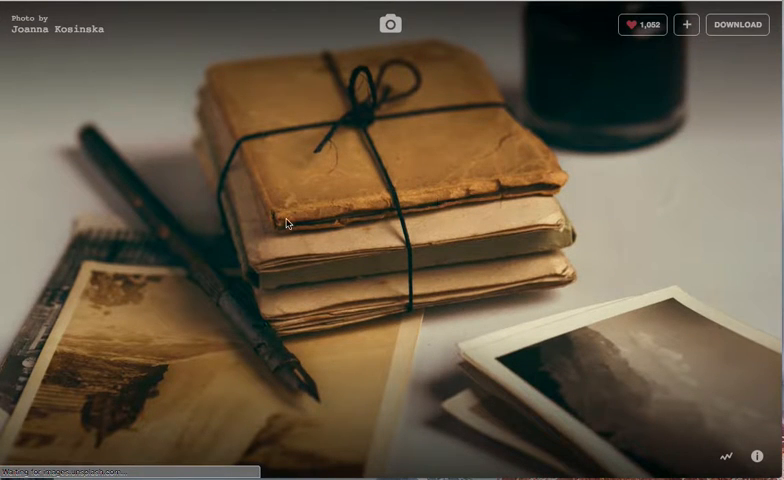
Download the letters-and-pen photo to the computer with Save Image As.
{"action": "right_click", "coordinate": [288, 222]}
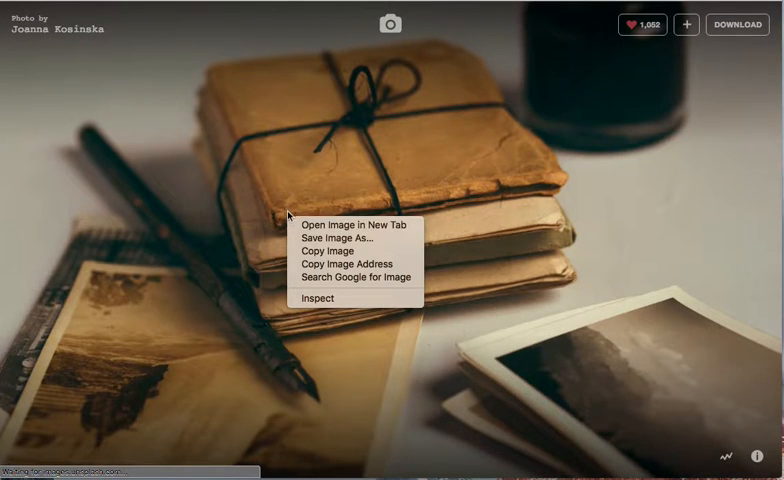
{"action": "mouse_move", "coordinate": [328, 251]}
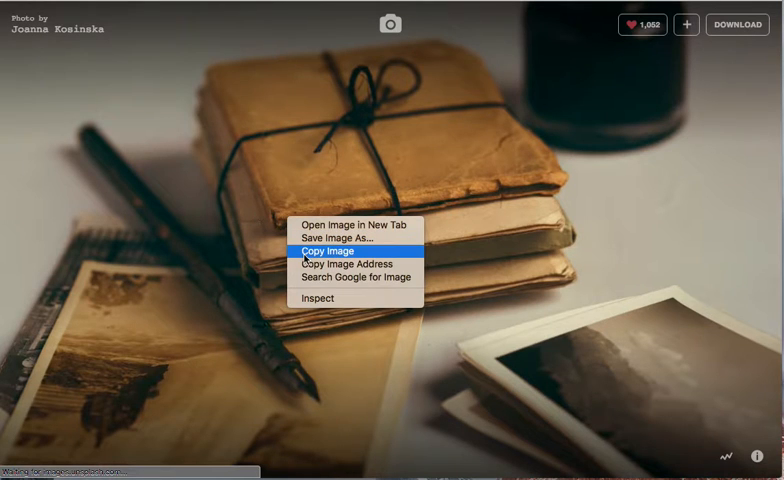
{"action": "mouse_move", "coordinate": [355, 237]}
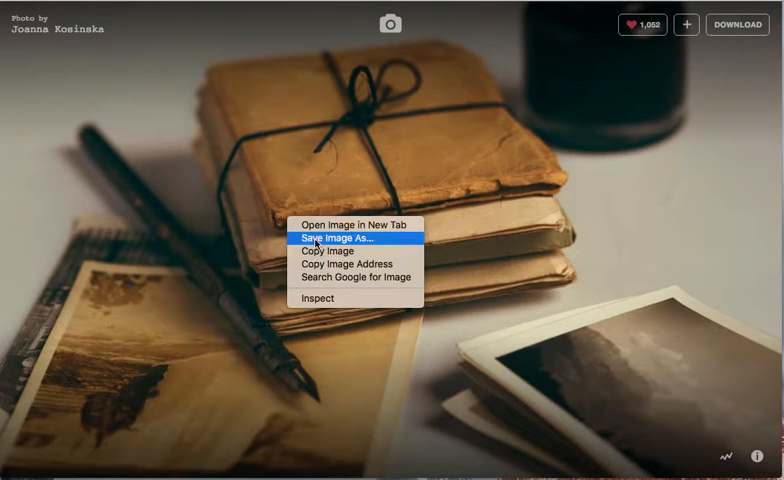
{"action": "left_click", "coordinate": [334, 237]}
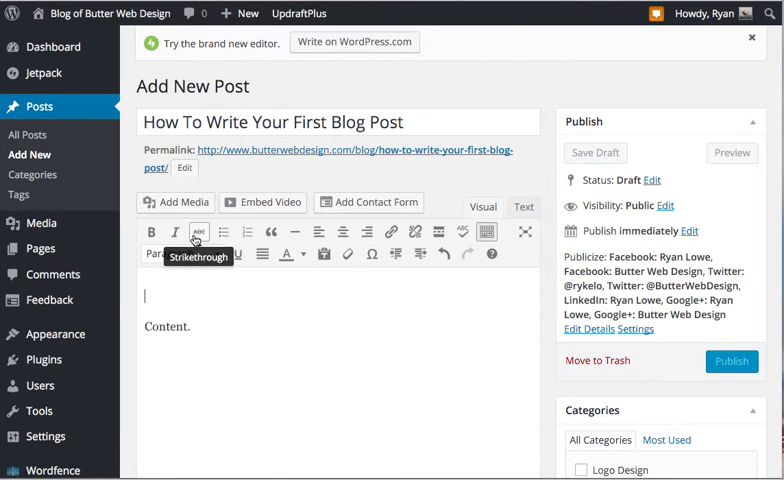
Upload the saved photo through Add Media so blog-post-image.jpeg is selected in the library.
{"action": "left_click", "coordinate": [175, 202]}
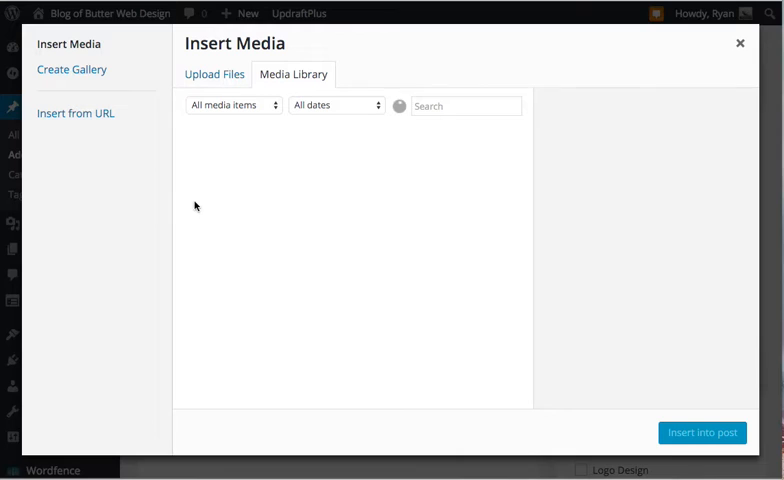
{"action": "left_click", "coordinate": [293, 73]}
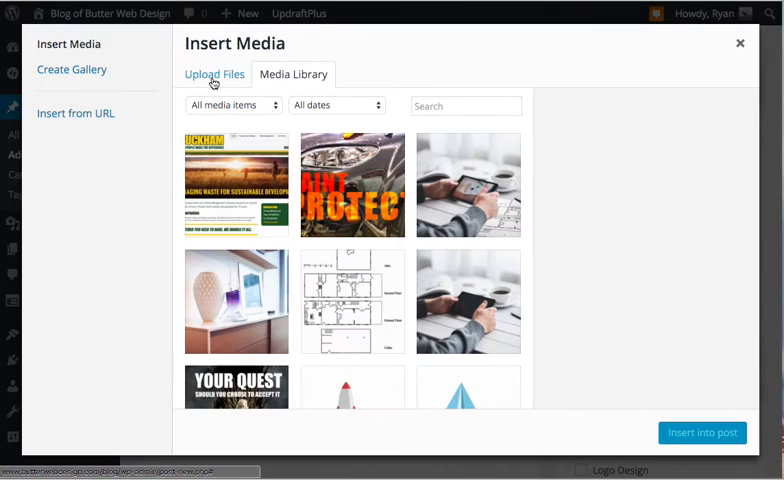
{"action": "left_click", "coordinate": [214, 74]}
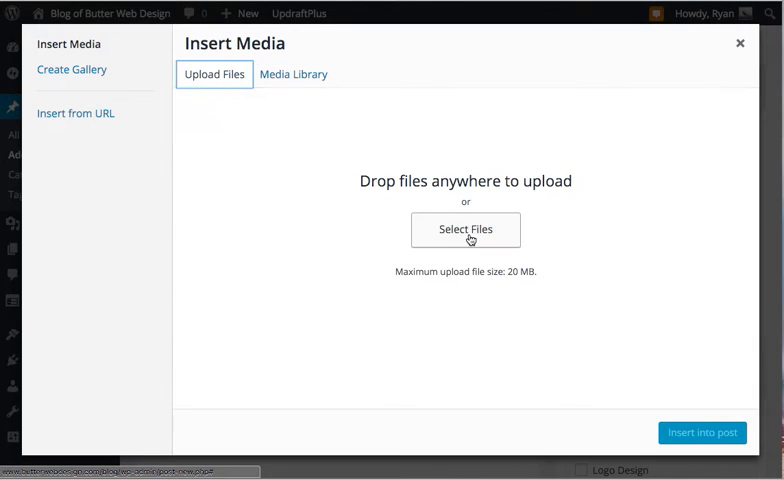
{"action": "left_click", "coordinate": [293, 74]}
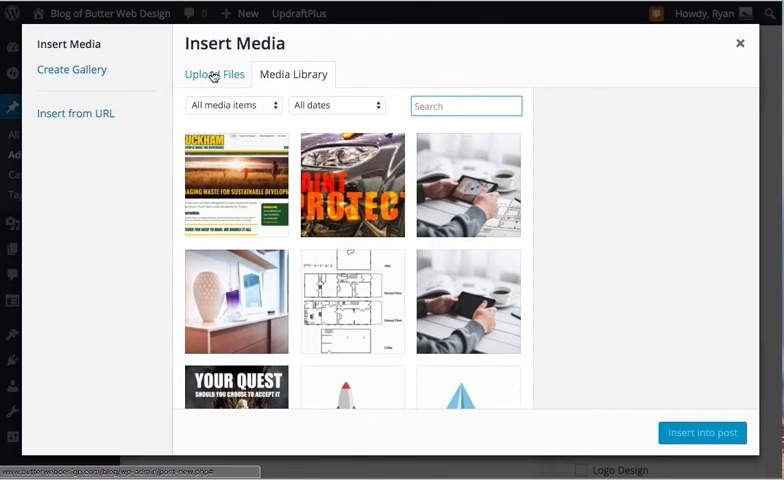
{"action": "left_click", "coordinate": [214, 74]}
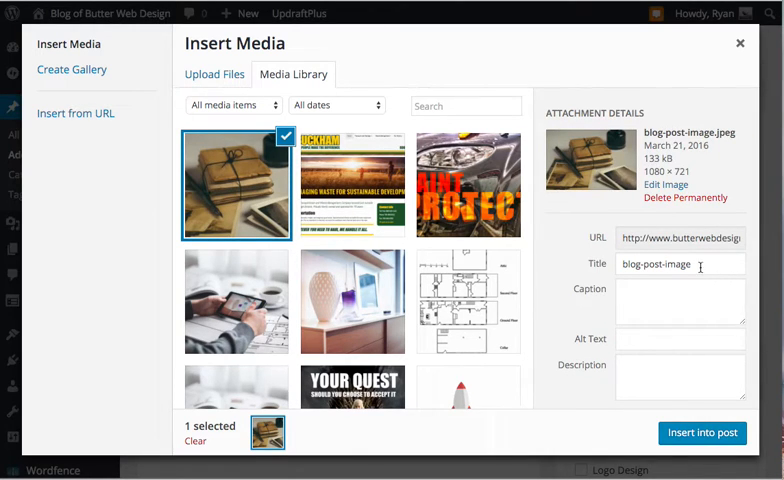
Set the image's Title, Alt Text and Description to 'first blog post pen and paper'.
{"action": "double_click", "coordinate": [661, 264]}
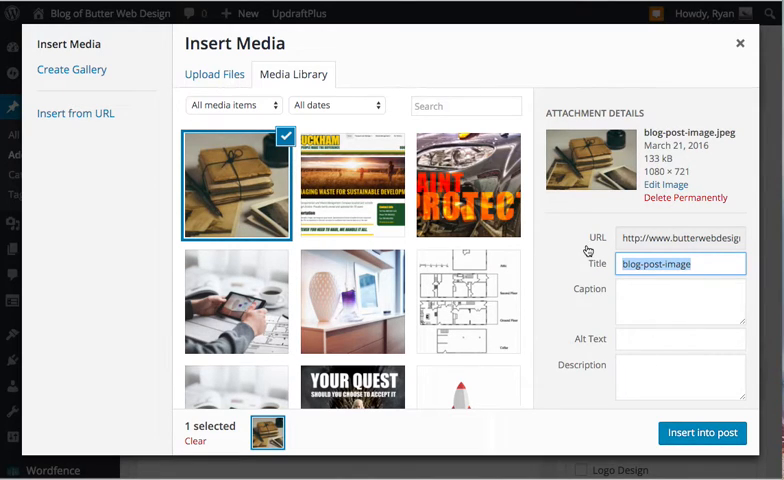
{"action": "type", "text": "blog-post-image"}
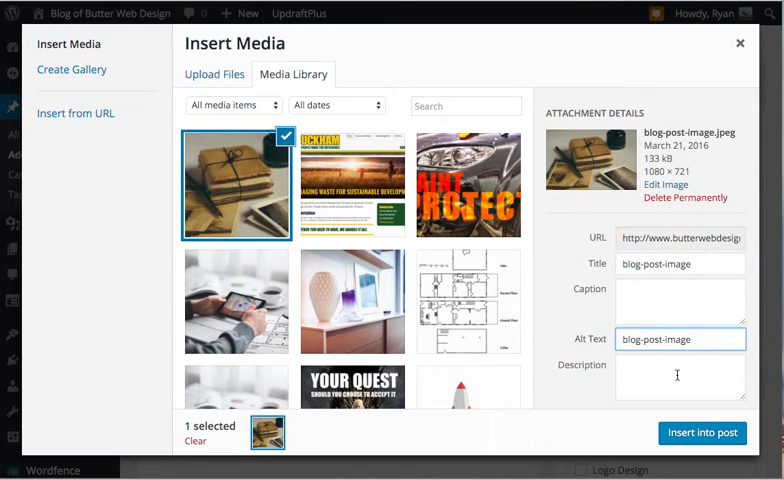
{"action": "left_click", "coordinate": [680, 300]}
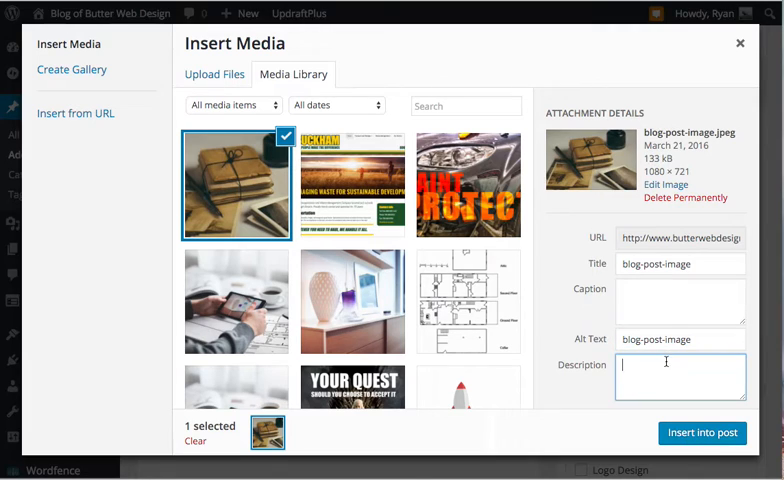
{"action": "type", "text": "blog-post-image"}
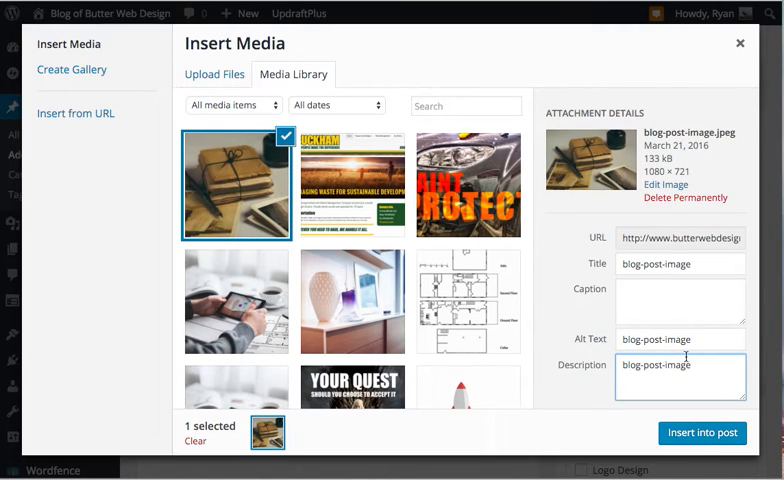
{"action": "left_click", "coordinate": [680, 264]}
{"action": "type", "text": "first"}
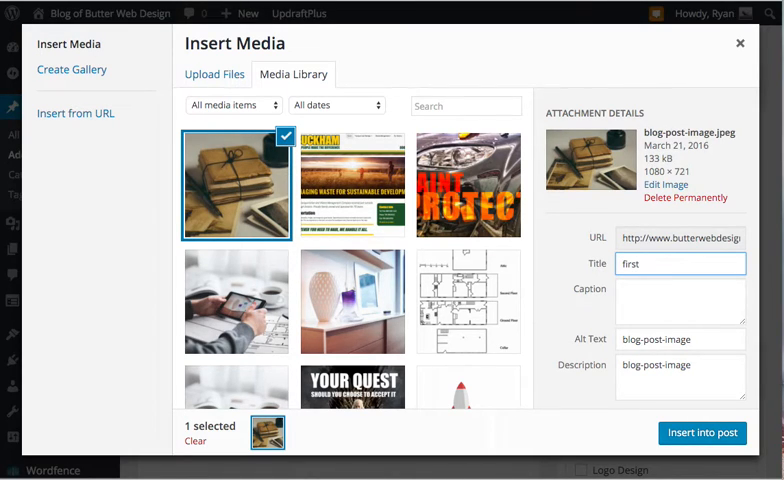
{"action": "type", "text": "blog post"}
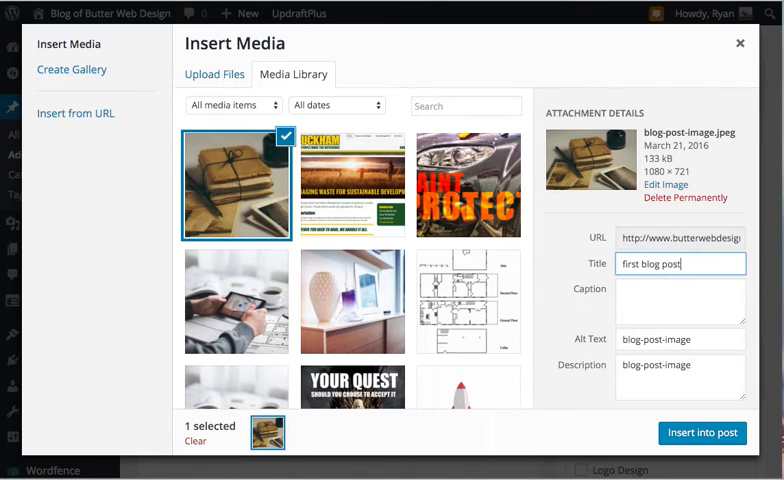
{"action": "type", "text": "pen and pape"}
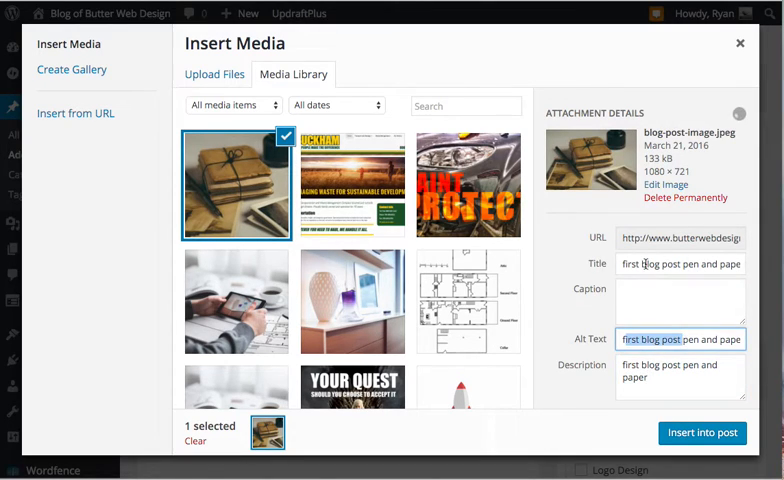
{"action": "left_click", "coordinate": [680, 377]}
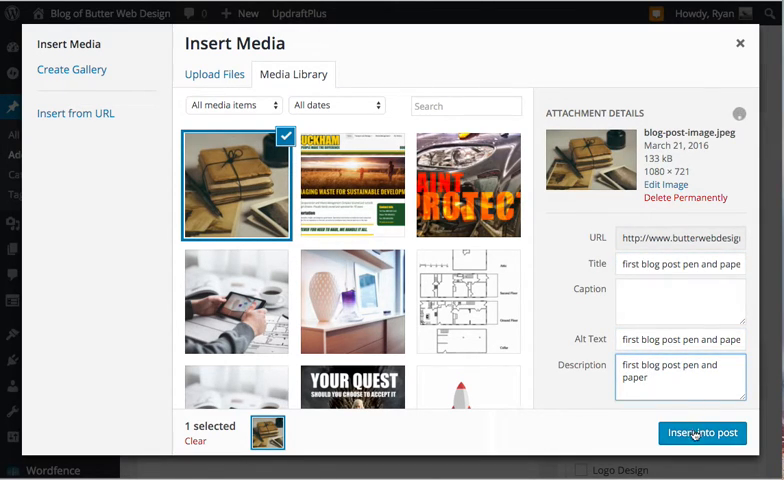
Insert the letters photo into the post body above the 'Content.' line.
{"action": "left_click", "coordinate": [701, 432]}
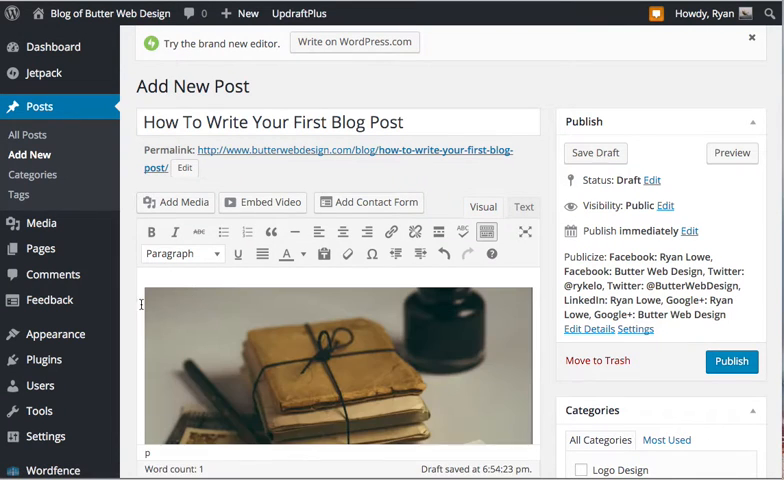
{"action": "scroll", "scroll_direction": "down", "scroll_amount": 3}
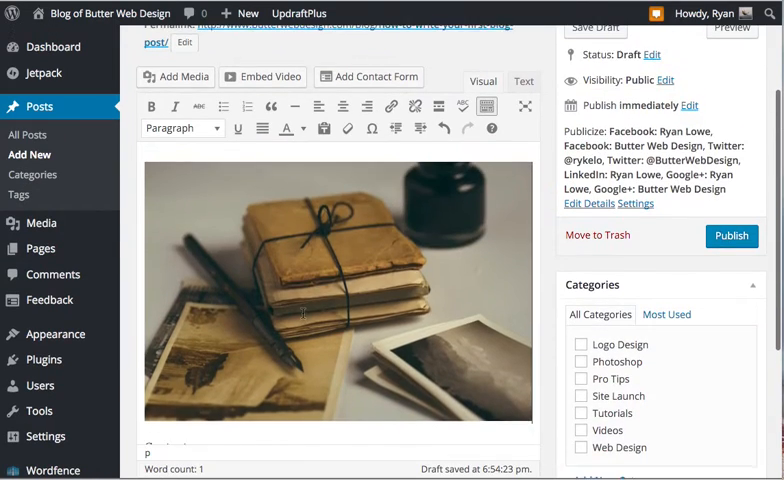
{"action": "scroll", "scroll_direction": "down", "scroll_amount": 3}
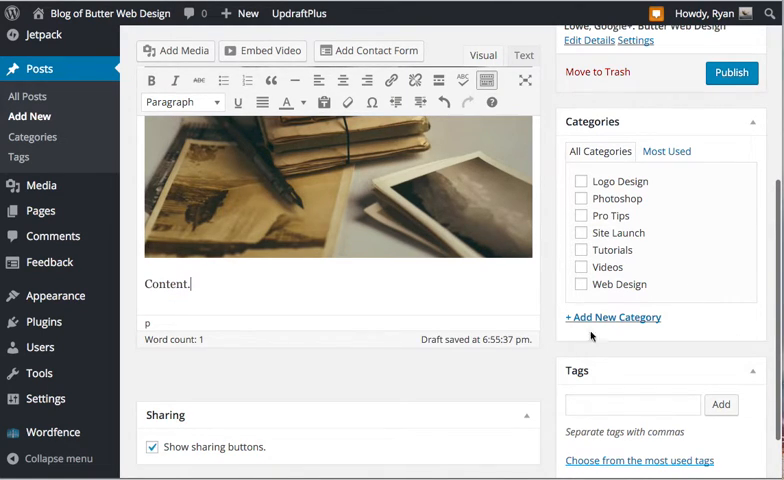
{"action": "mouse_move", "coordinate": [611, 329]}
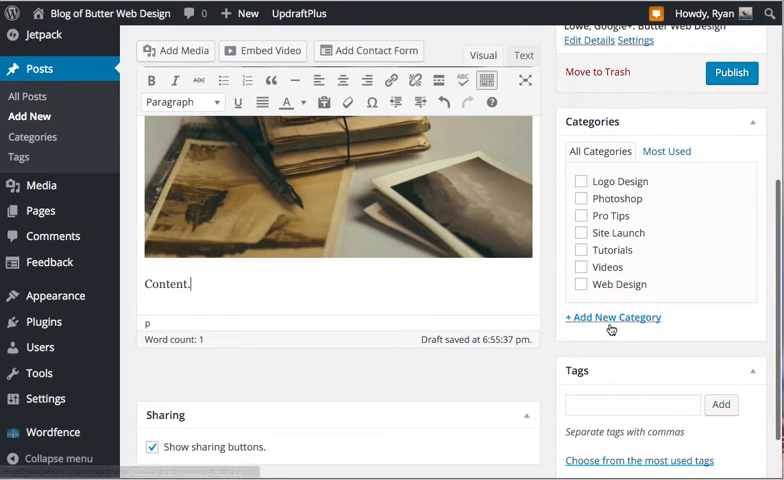
{"action": "mouse_move", "coordinate": [640, 322]}
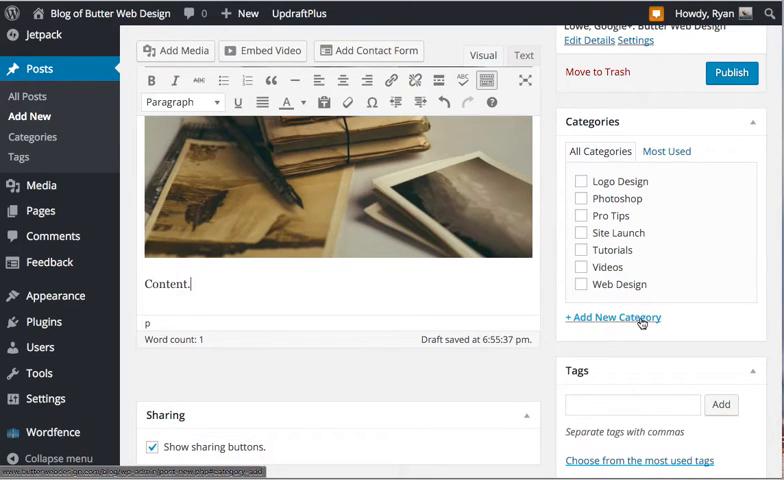
Open the new-category form and tick the Tutorials, Pro Tips and Videos categories.
{"action": "left_click", "coordinate": [613, 317]}
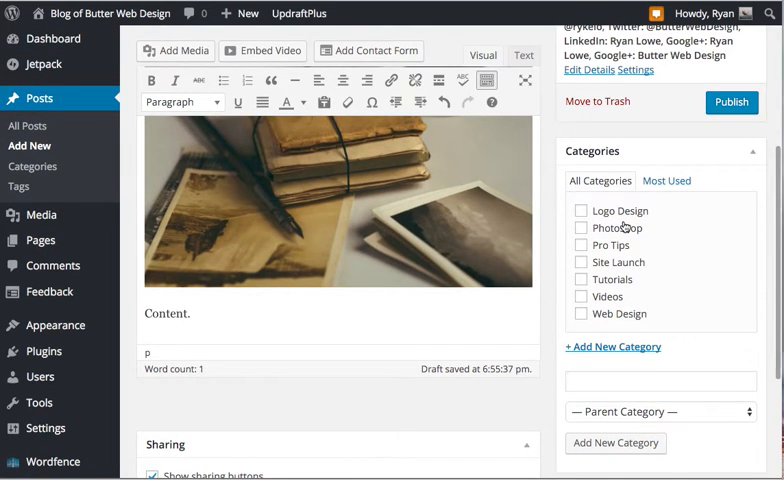
{"action": "left_click", "coordinate": [581, 297]}
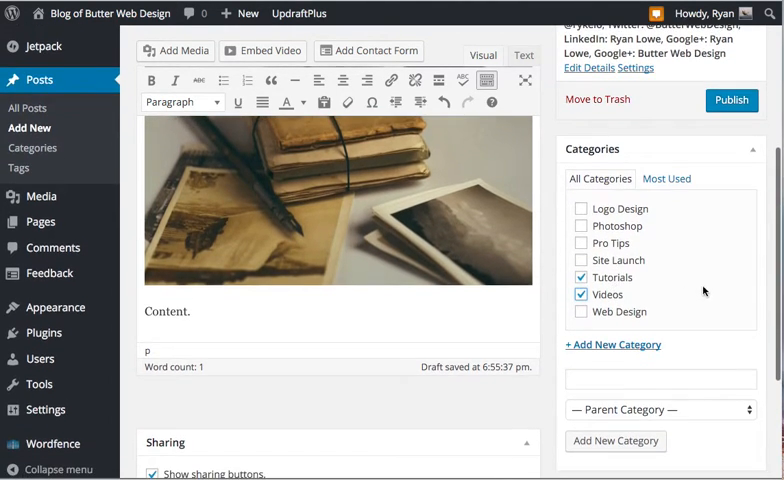
{"action": "left_click", "coordinate": [581, 243]}
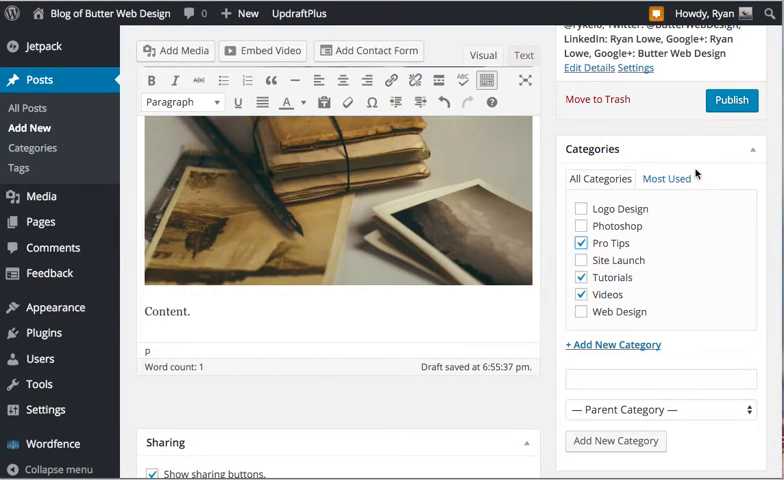
{"action": "left_click", "coordinate": [581, 277]}
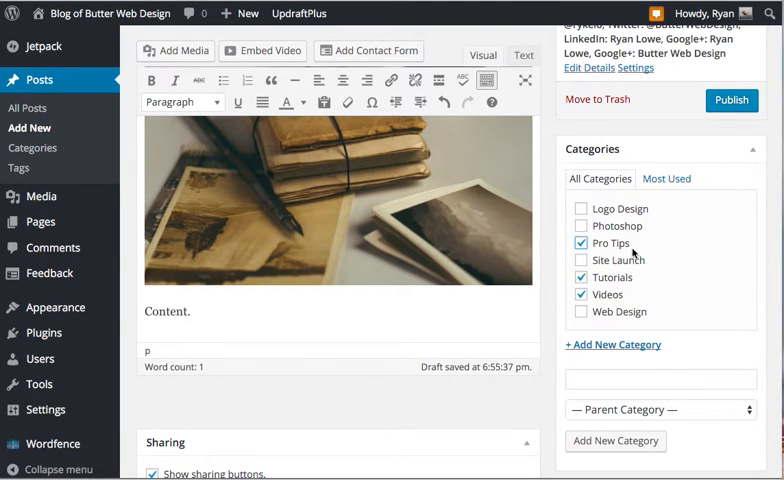
{"action": "mouse_move", "coordinate": [660, 261]}
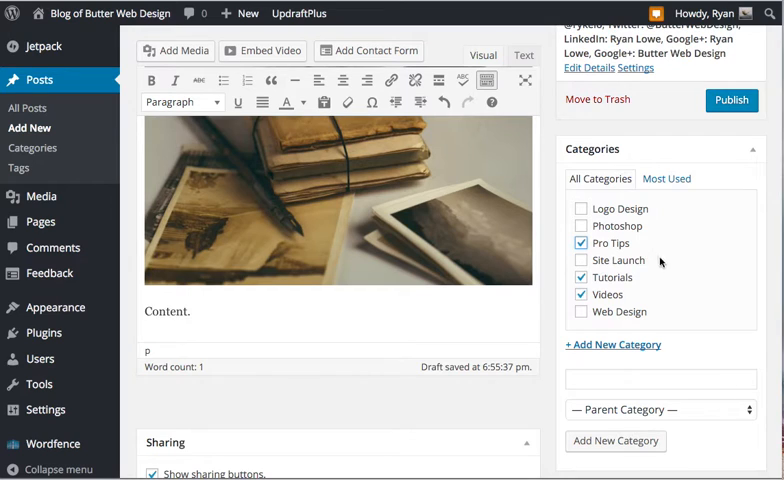
{"action": "left_click", "coordinate": [581, 277]}
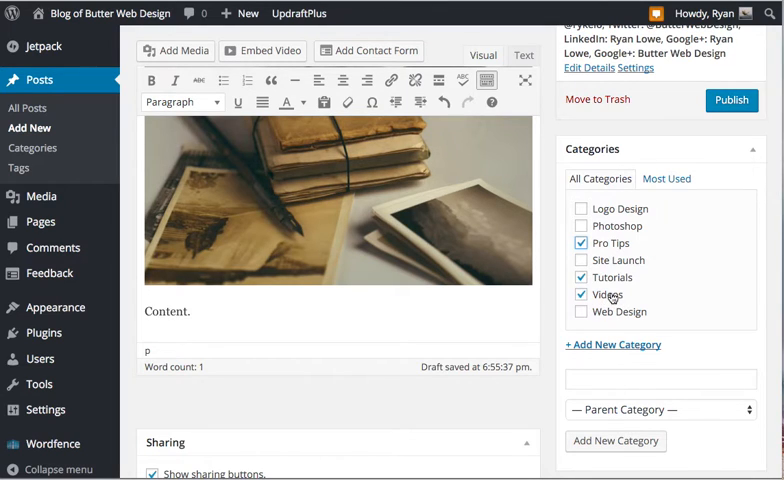
{"action": "mouse_move", "coordinate": [668, 295]}
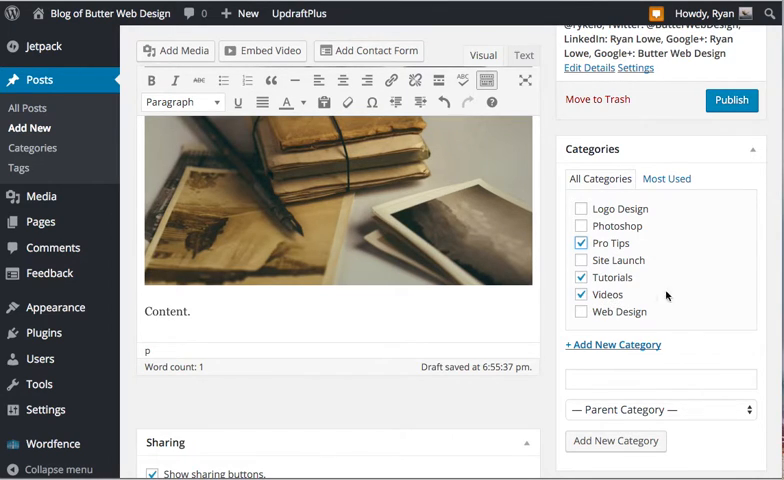
{"action": "mouse_move", "coordinate": [670, 295]}
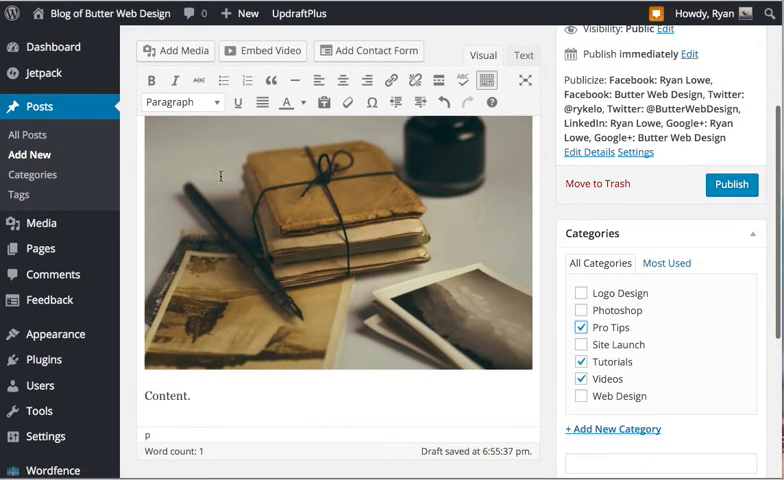
Save the post as a draft from the Publish box.
{"action": "scroll", "scroll_direction": "up", "scroll_amount": 3}
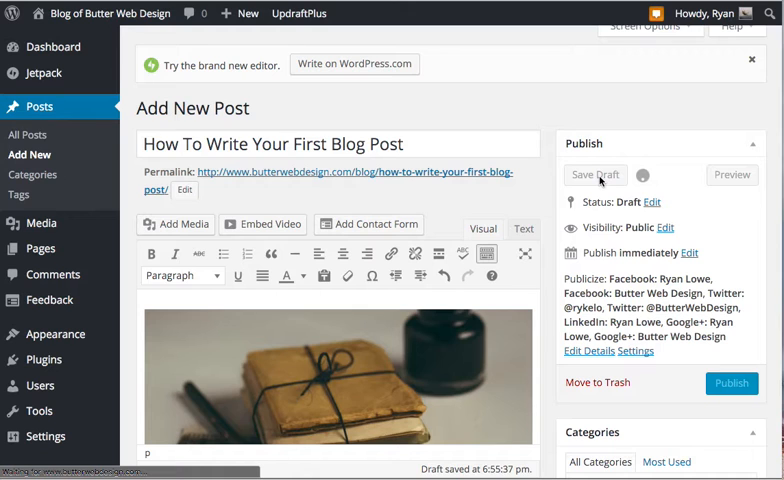
{"action": "left_click", "coordinate": [595, 174]}
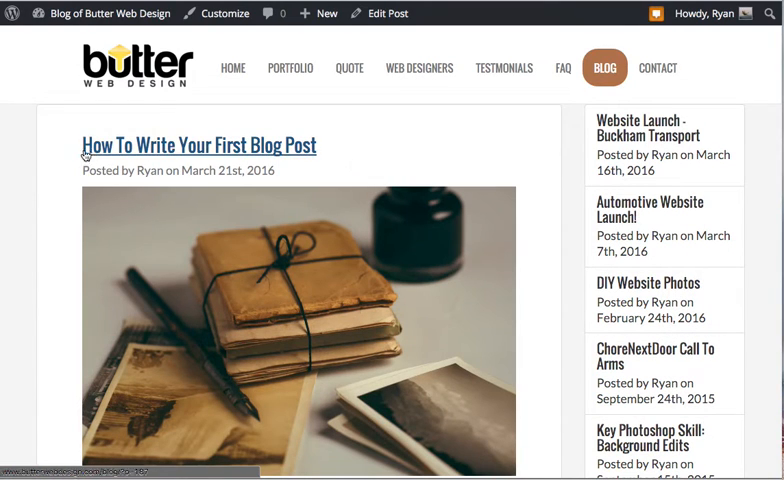
{"action": "mouse_move", "coordinate": [203, 184]}
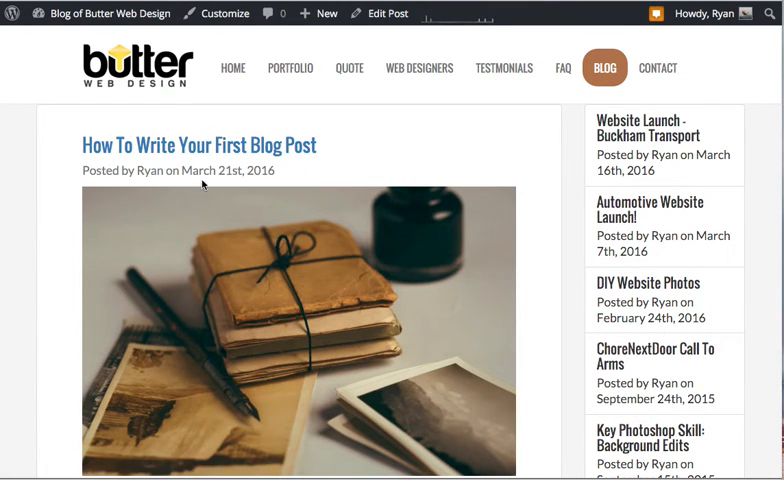
{"action": "mouse_move", "coordinate": [394, 228]}
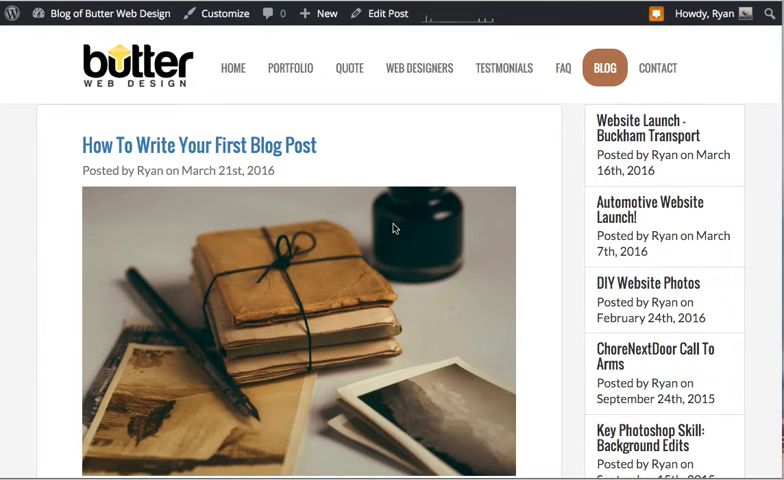
{"action": "scroll", "scroll_direction": "down", "scroll_amount": 3}
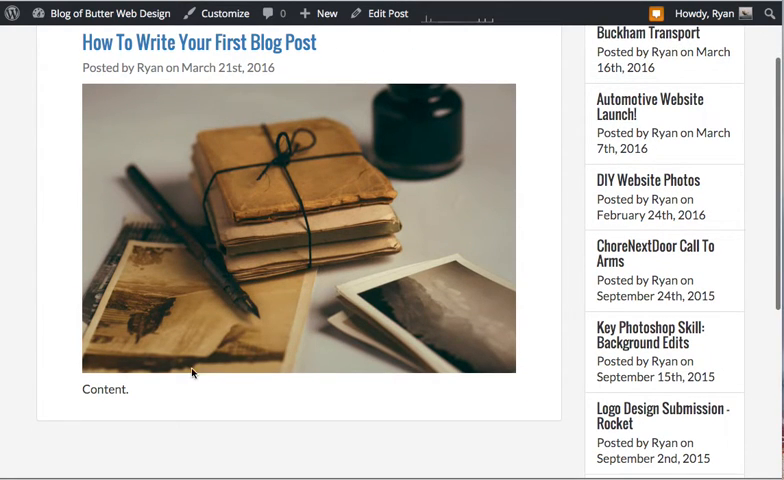
{"action": "scroll", "scroll_direction": "down", "scroll_amount": 3}
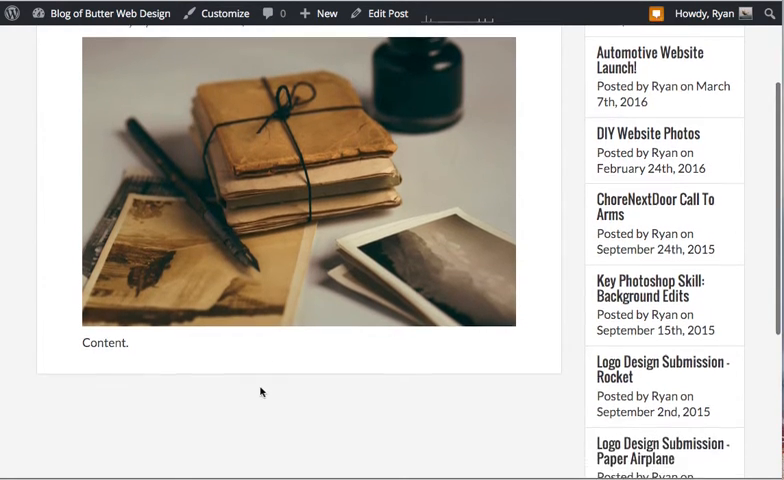
{"action": "scroll", "scroll_direction": "down", "scroll_amount": 3}
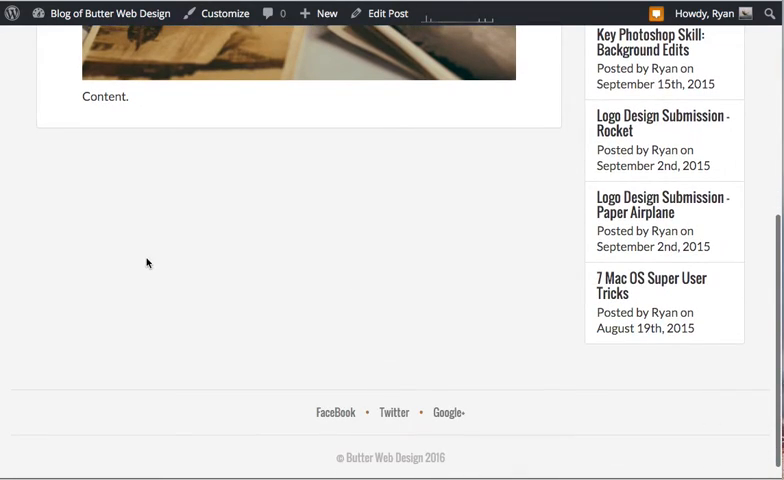
{"action": "scroll", "scroll_direction": "up", "scroll_amount": 3}
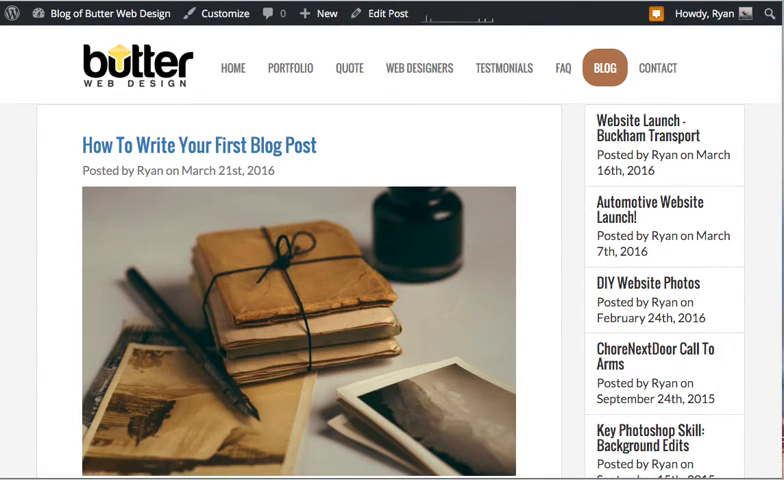
Return to the Edit Post tab and review the inserted photo and ticked categories.
{"action": "left_click", "coordinate": [387, 13]}
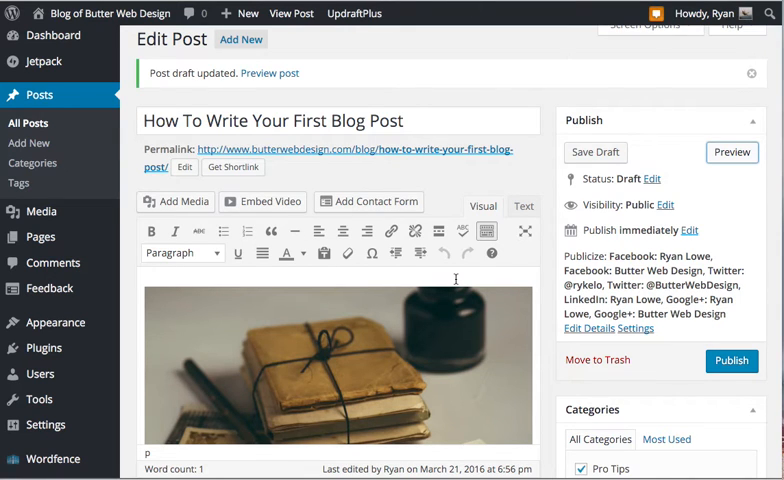
{"action": "scroll", "scroll_direction": "down", "scroll_amount": 3}
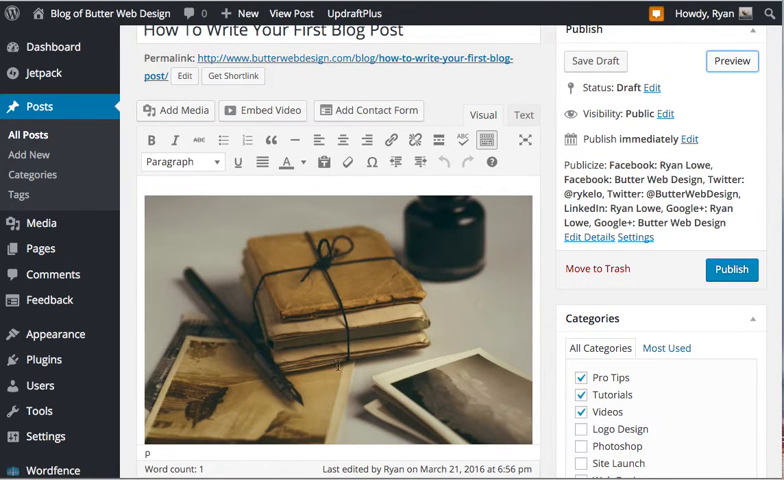
{"action": "scroll", "scroll_direction": "down", "scroll_amount": 3}
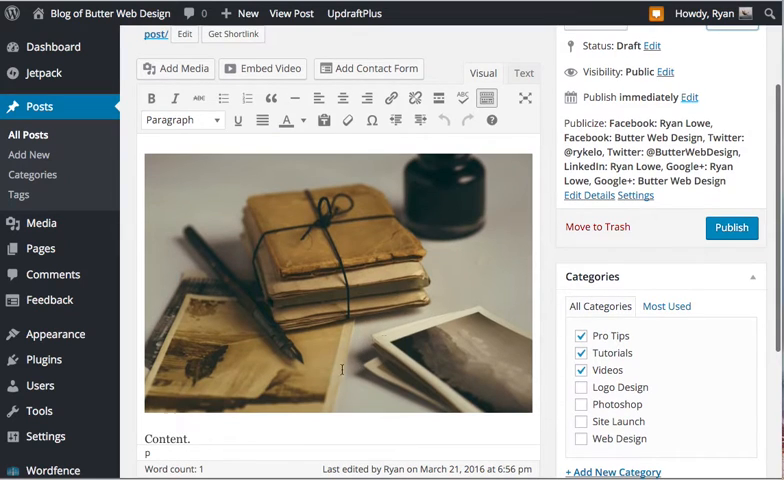